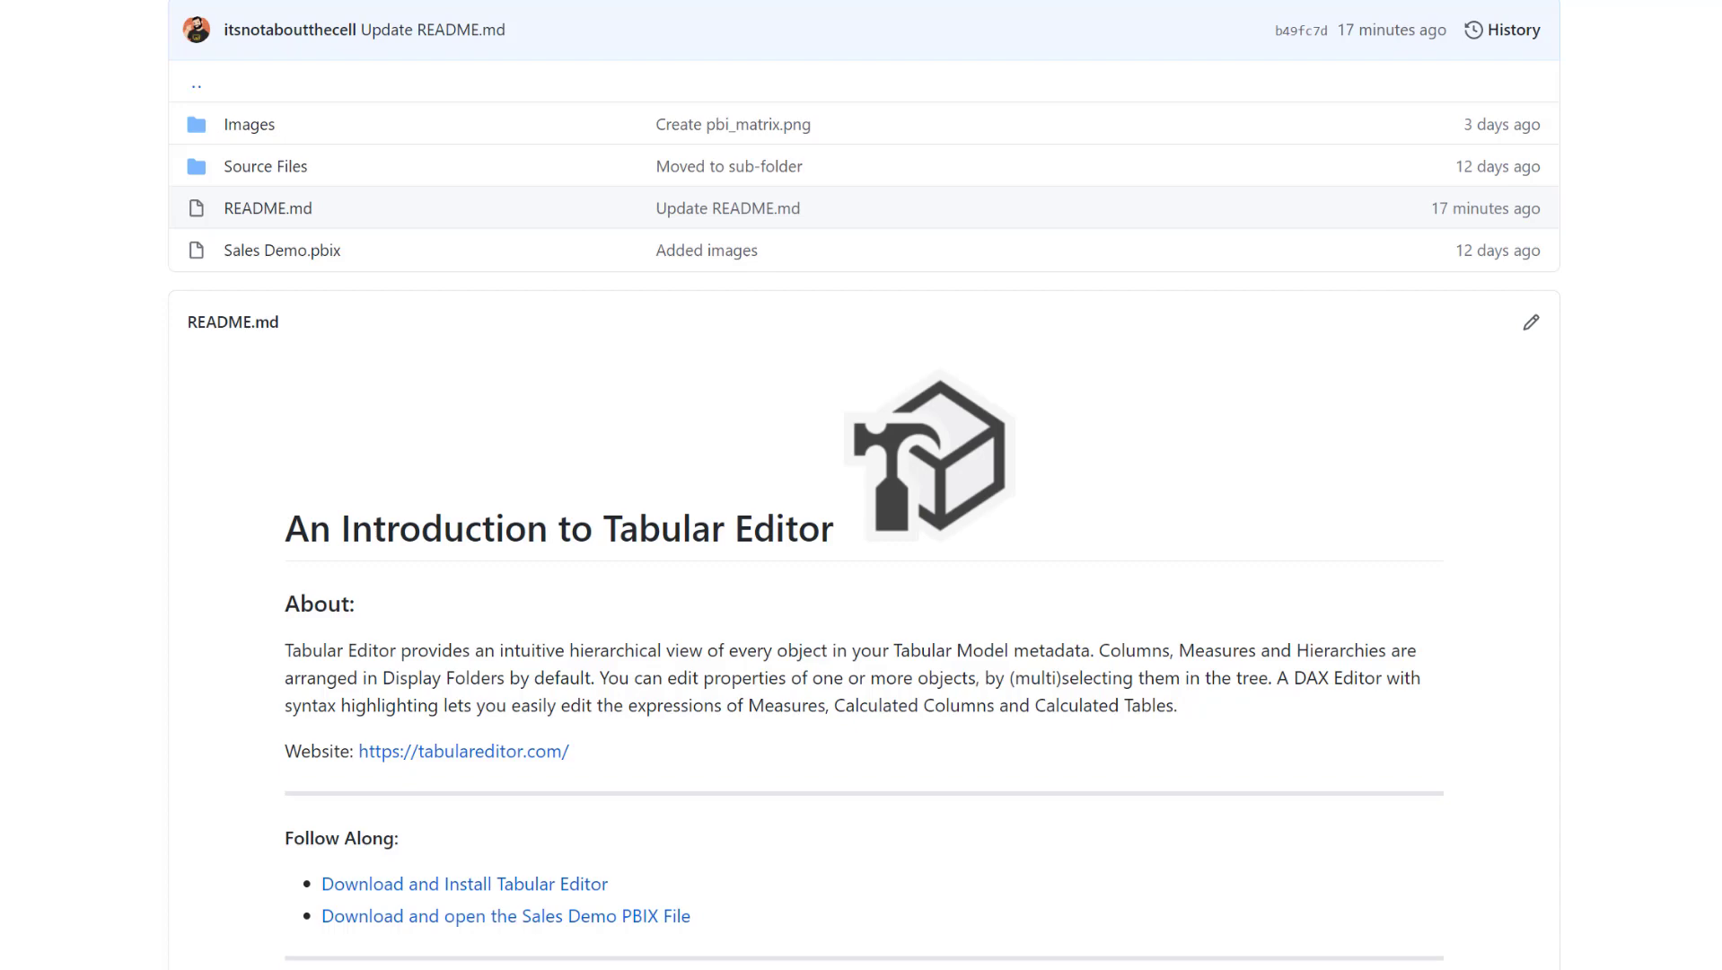
{"action": "mouse_move", "coordinate": [954, 528]}
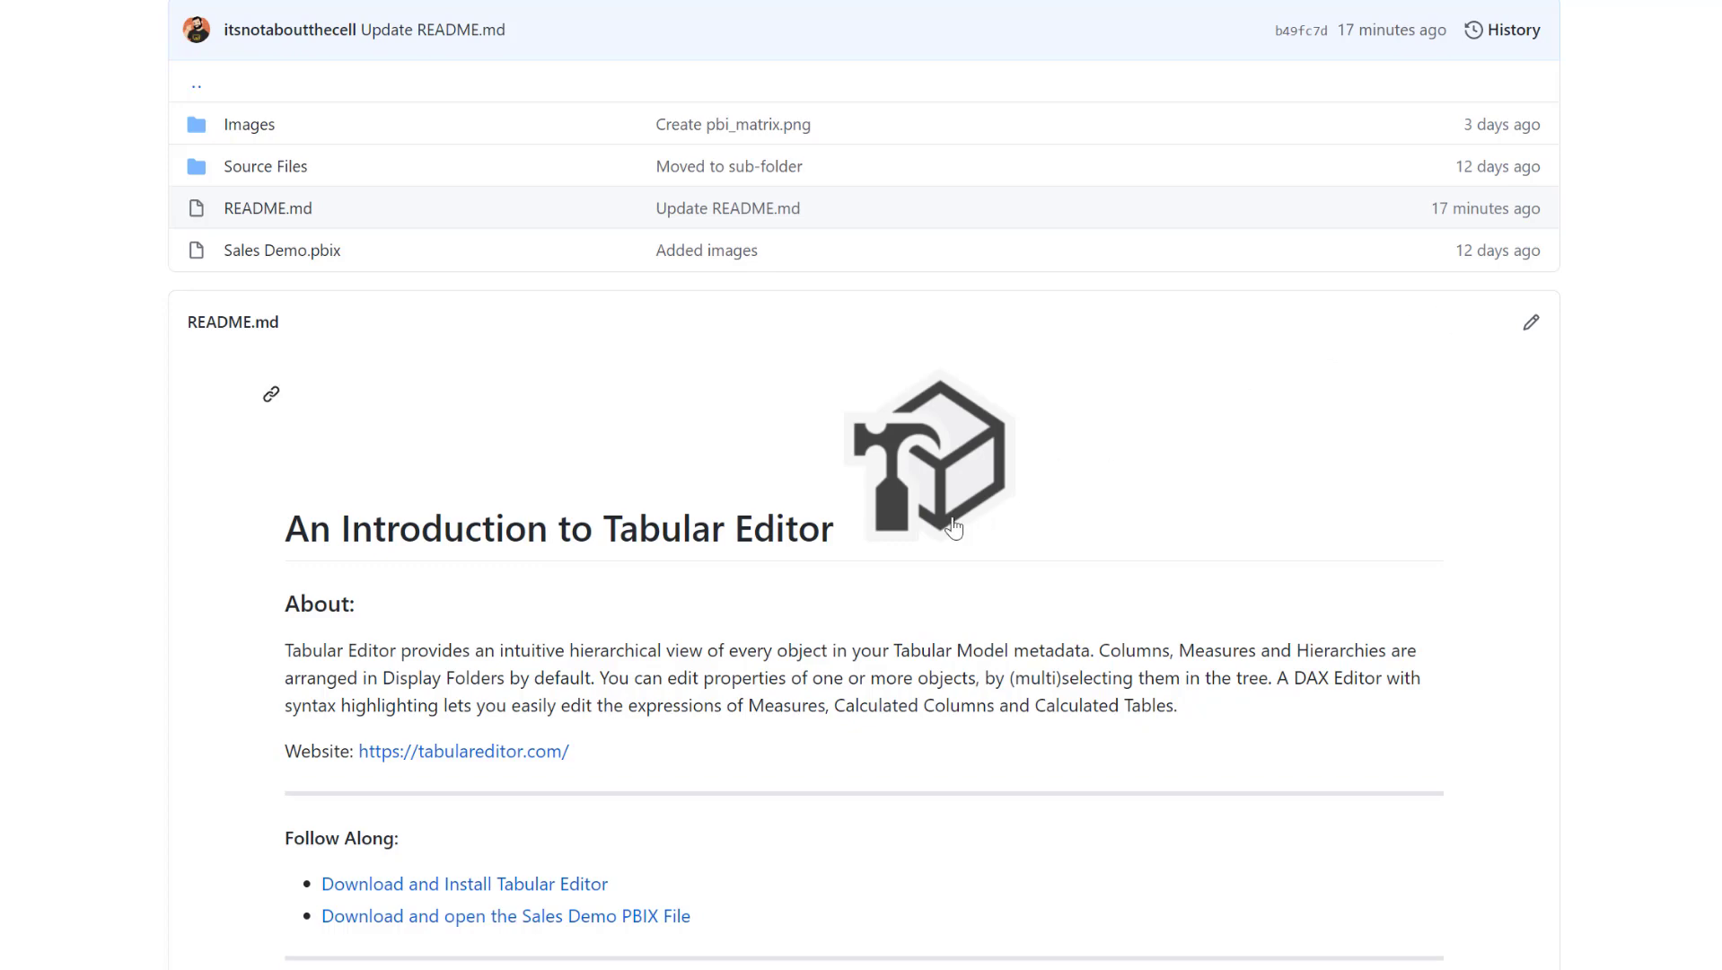
{"action": "mouse_move", "coordinate": [463, 883]}
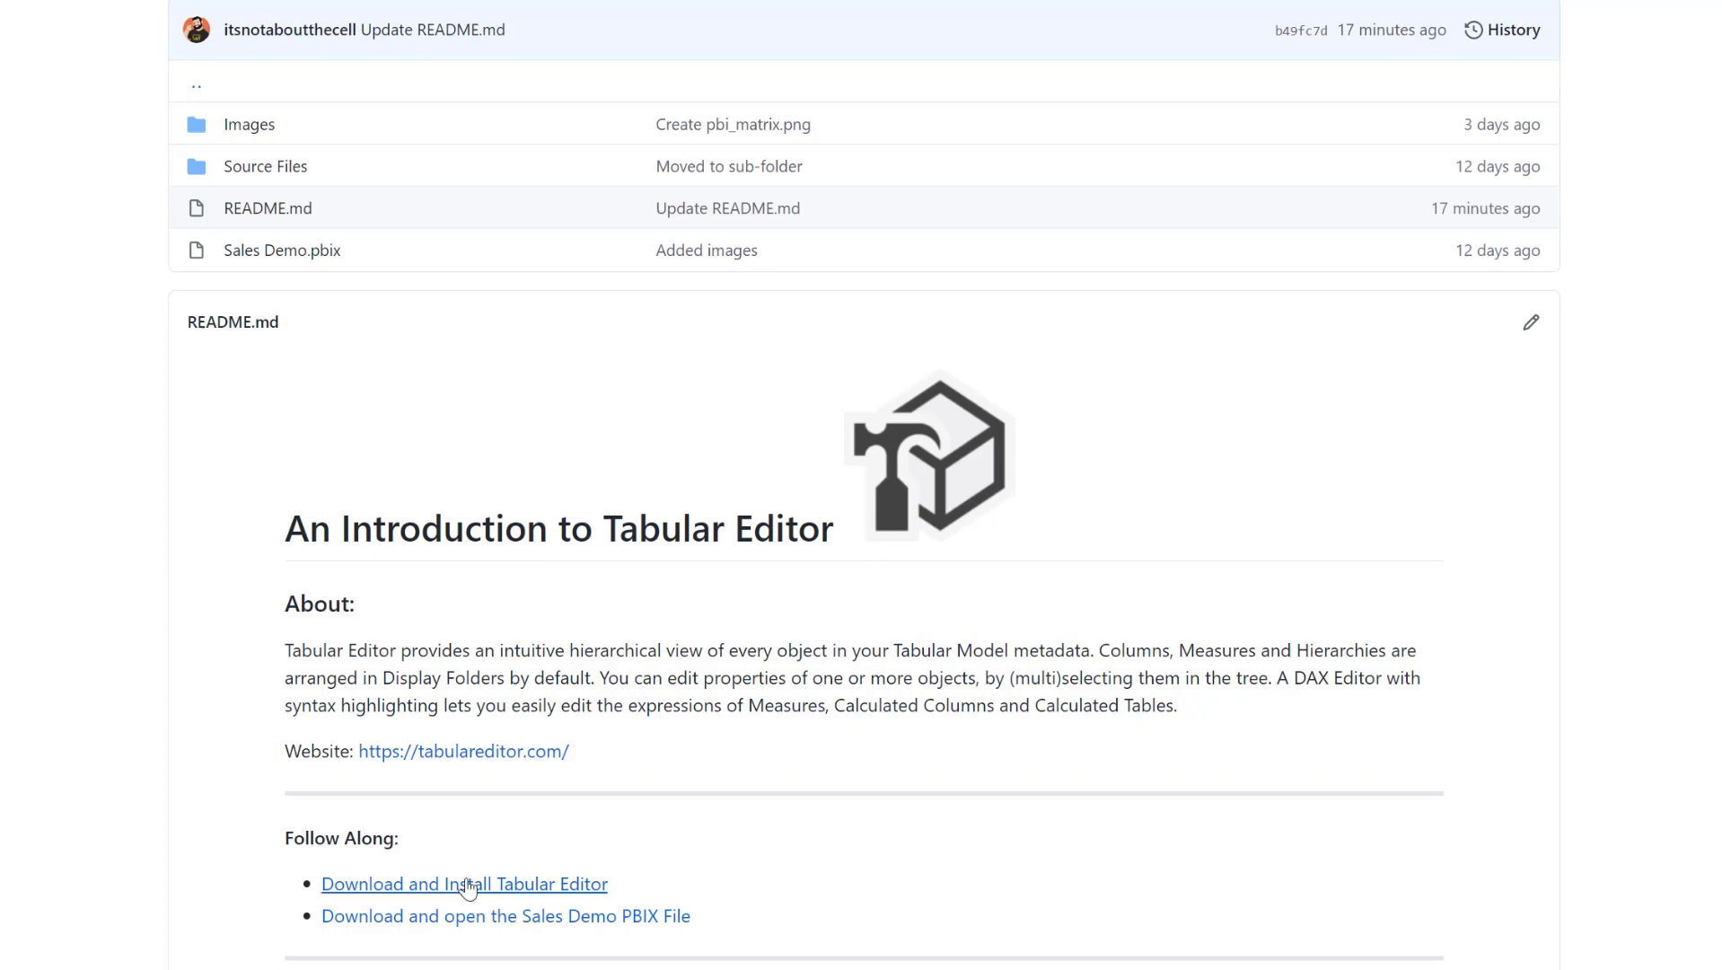
Follow the README's 'Download and Install Tabular Editor' link to the 2.11.6 release page
{"action": "left_click", "coordinate": [463, 883]}
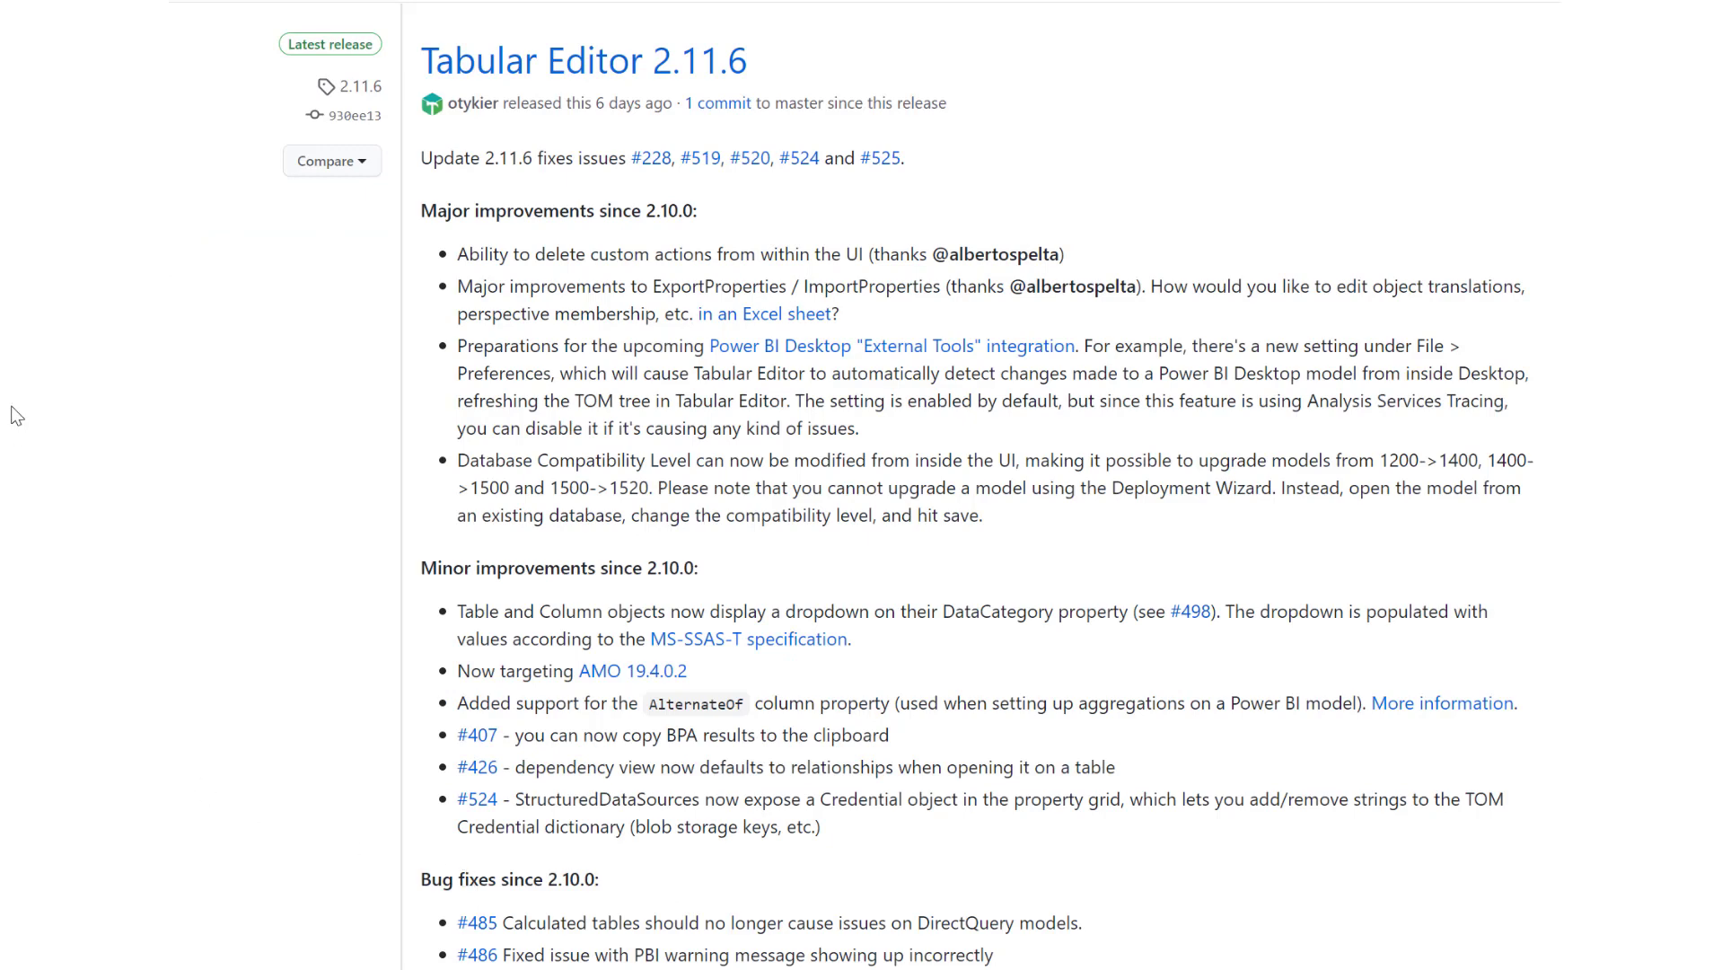
{"action": "mouse_move", "coordinate": [862, 244]}
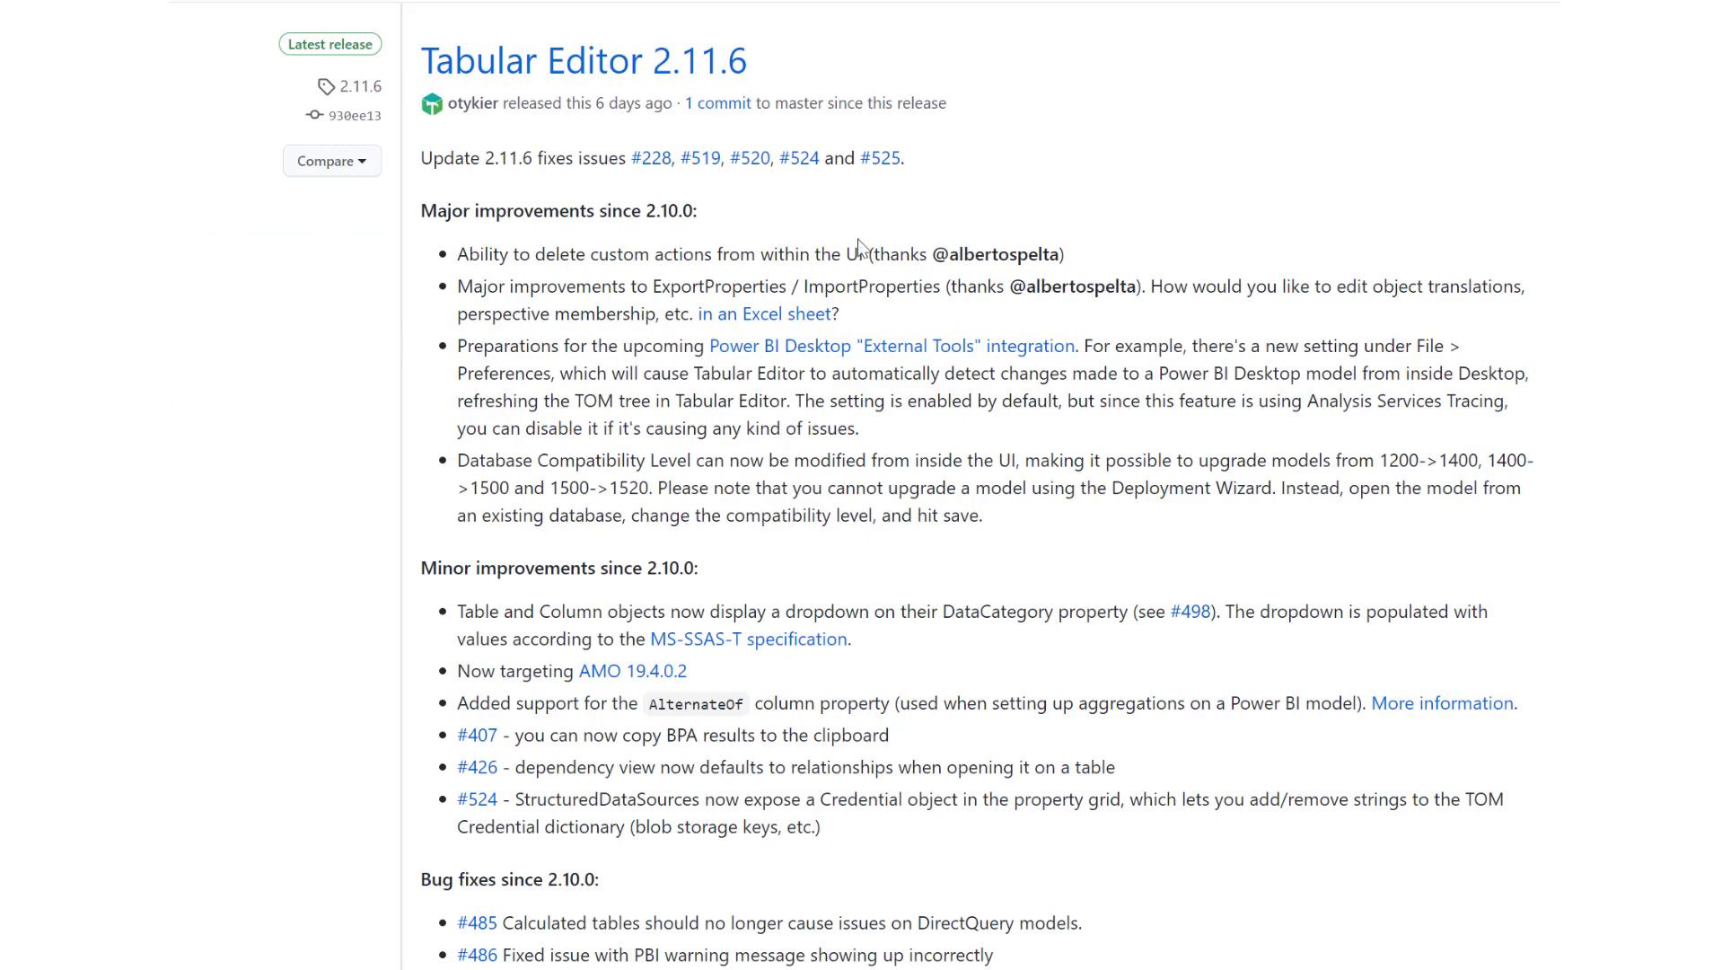
{"action": "mouse_move", "coordinate": [1268, 442]}
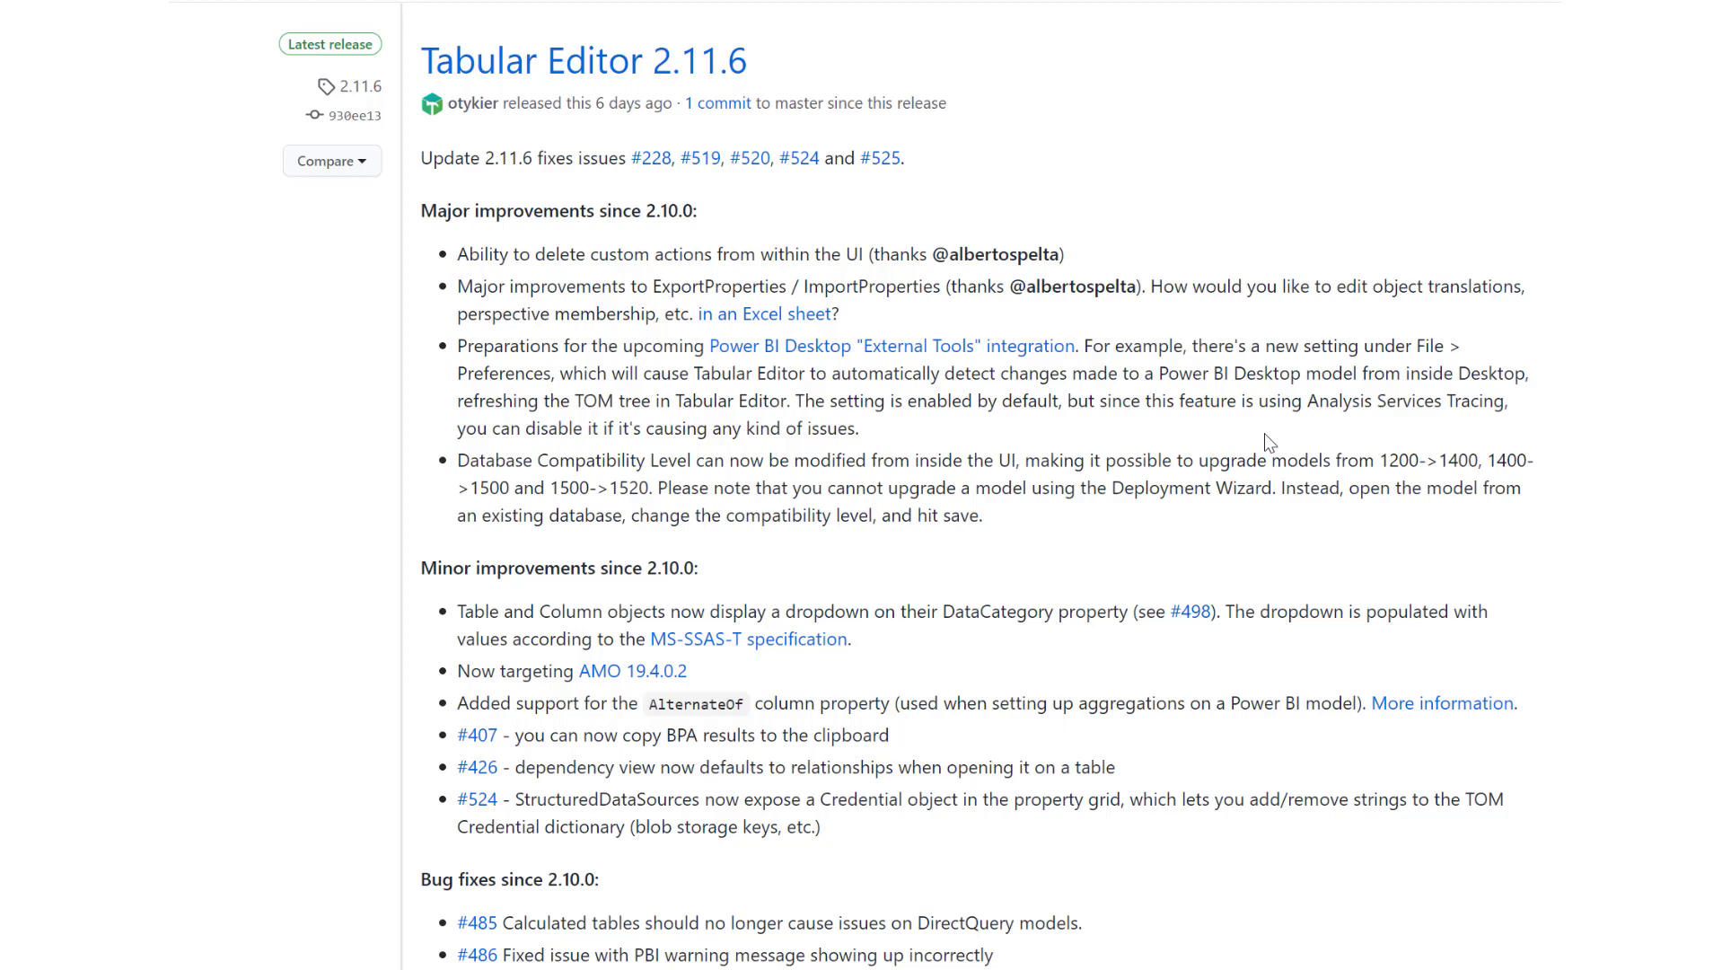
Scroll the release notes down to the Assets list showing TabularEditor.Installer.msi
{"action": "scroll", "scroll_direction": "down", "scroll_amount": 3}
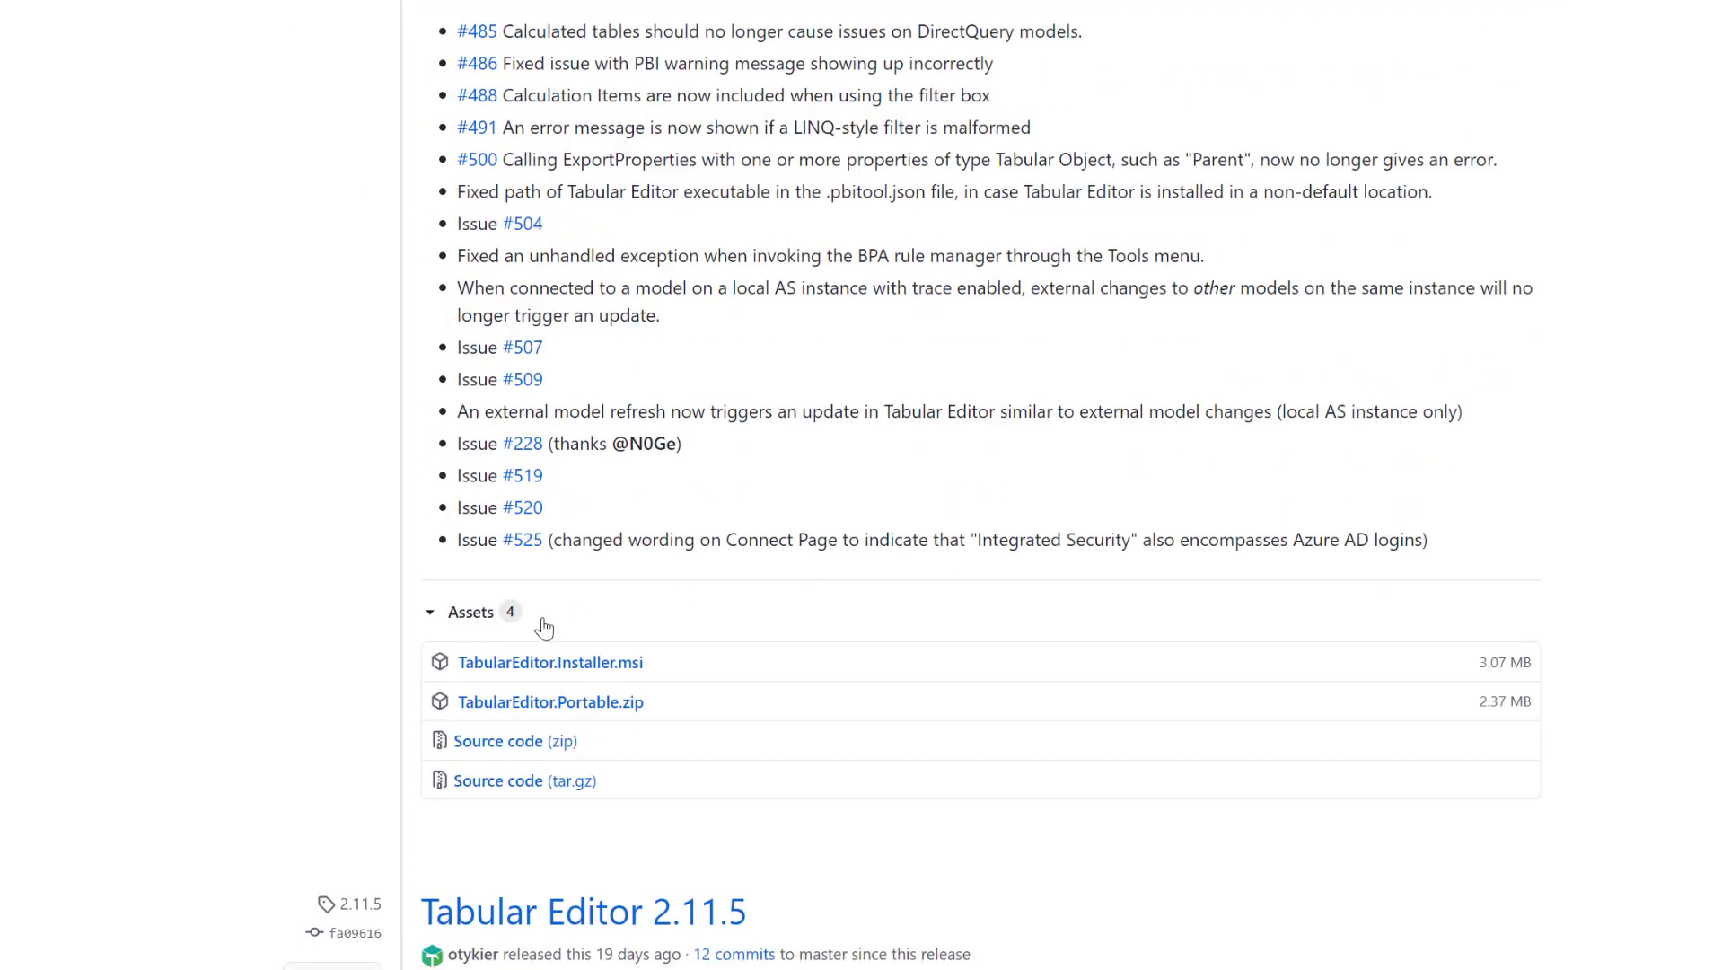
{"action": "mouse_move", "coordinate": [1232, 618]}
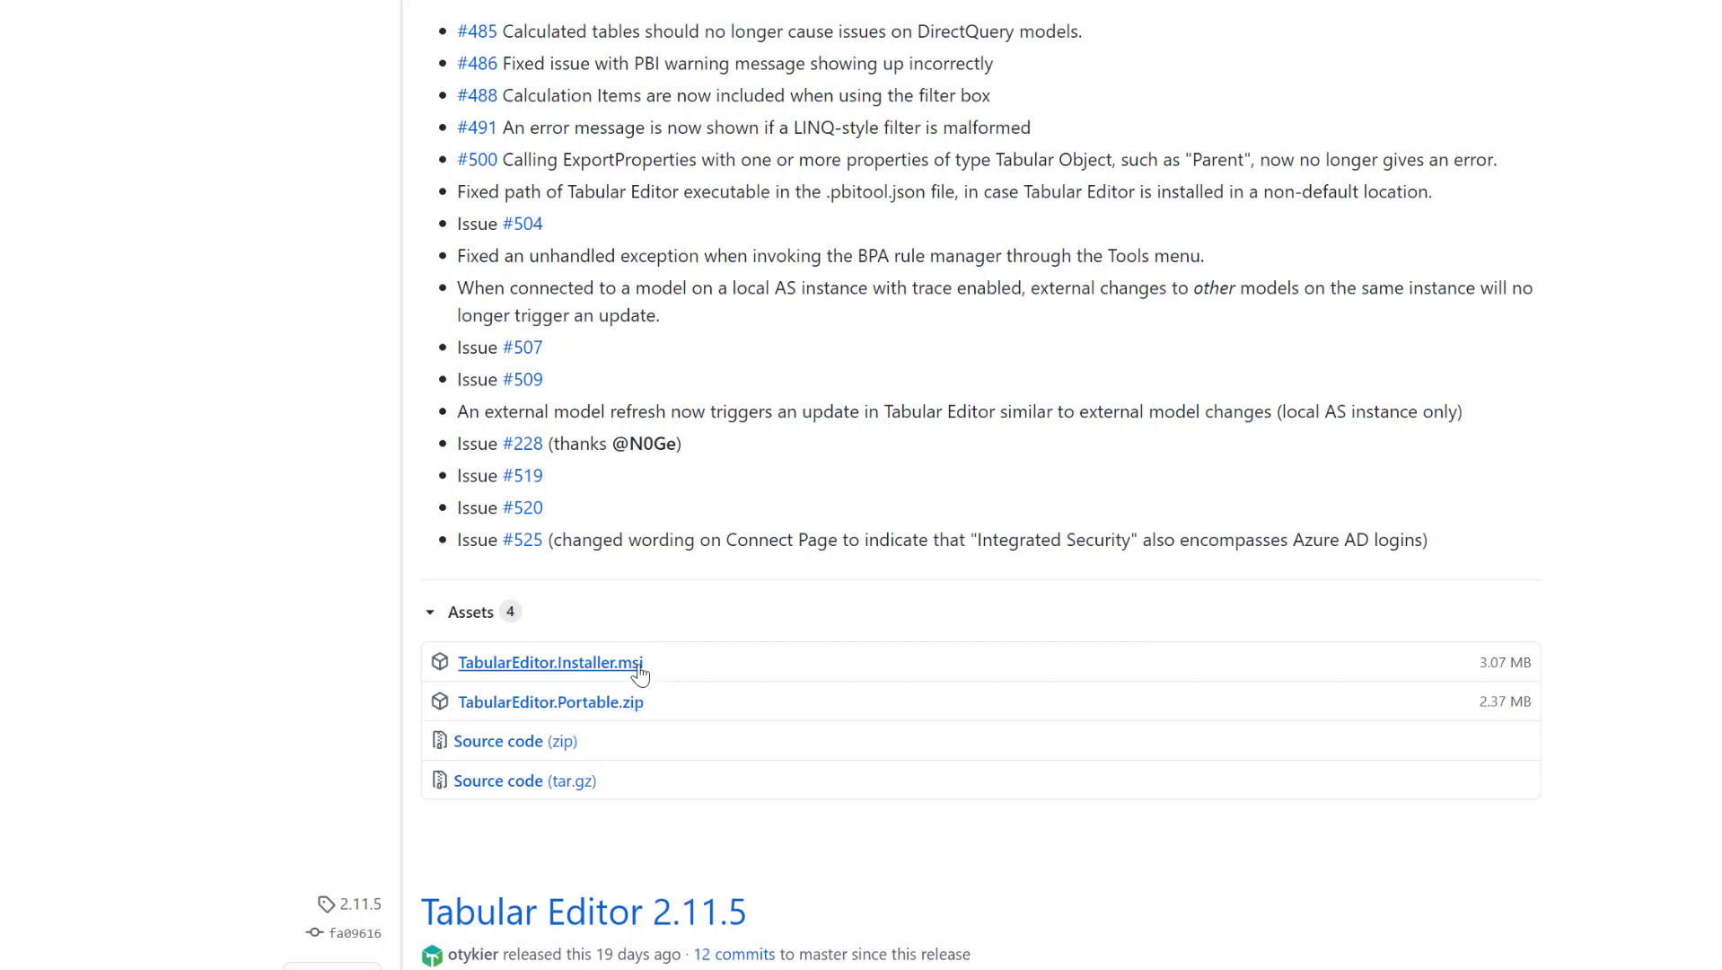
{"action": "mouse_move", "coordinate": [682, 677]}
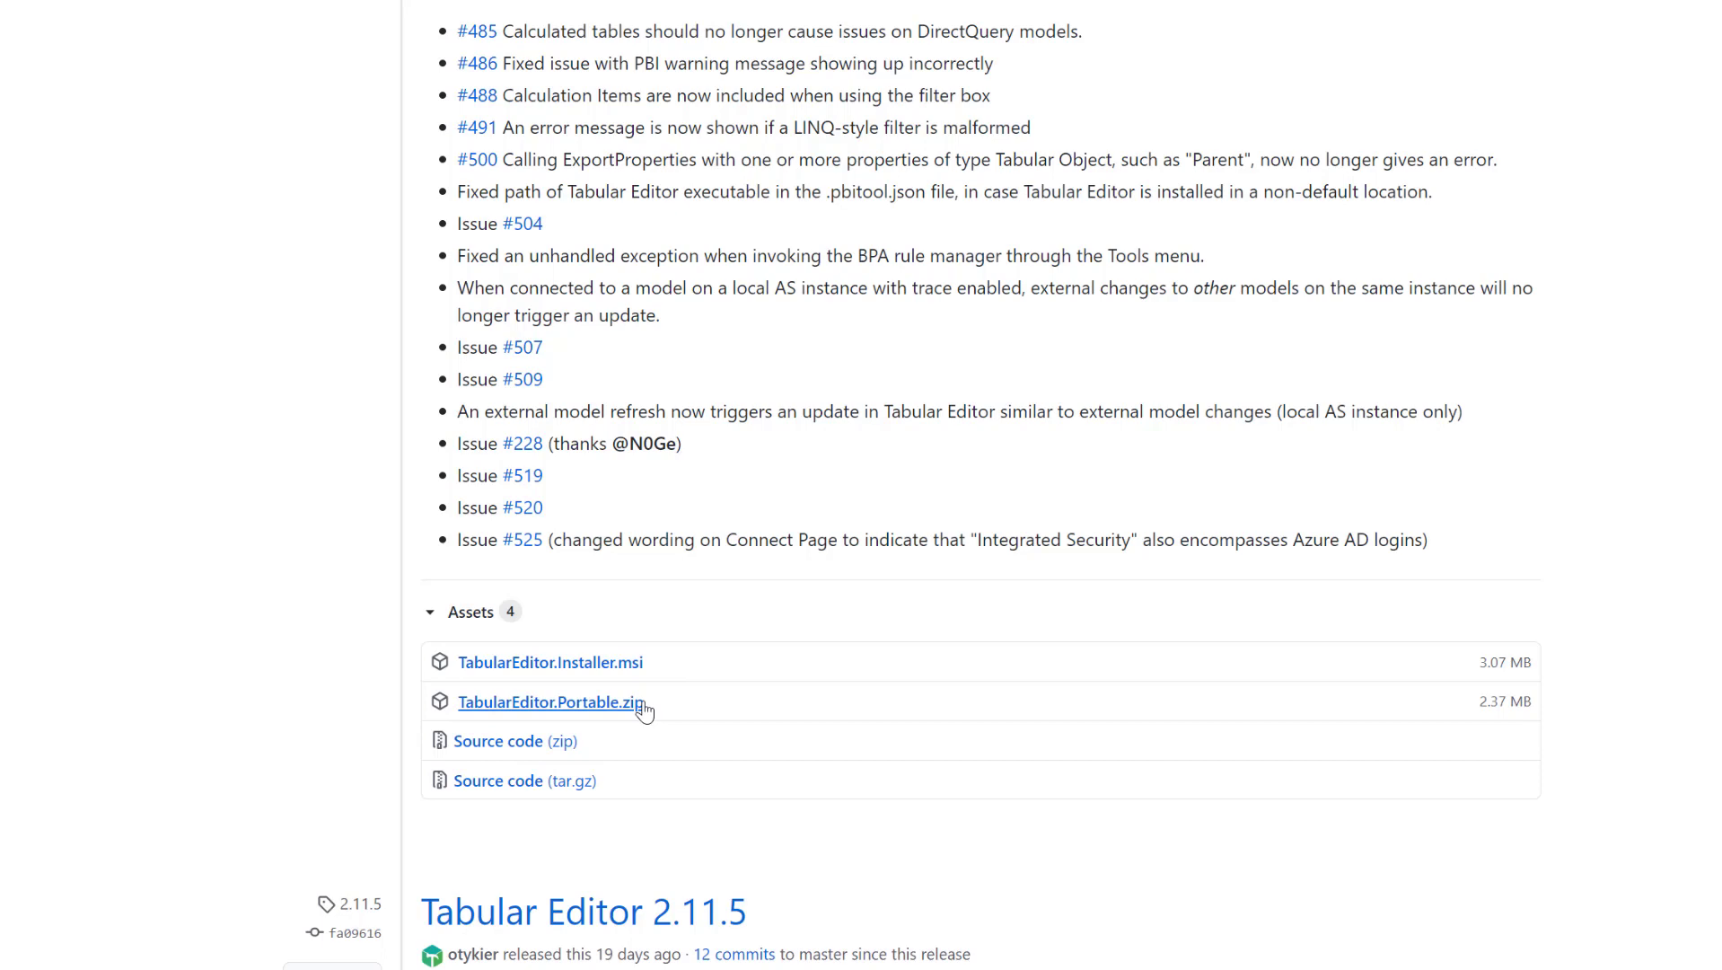
{"action": "mouse_move", "coordinate": [623, 670]}
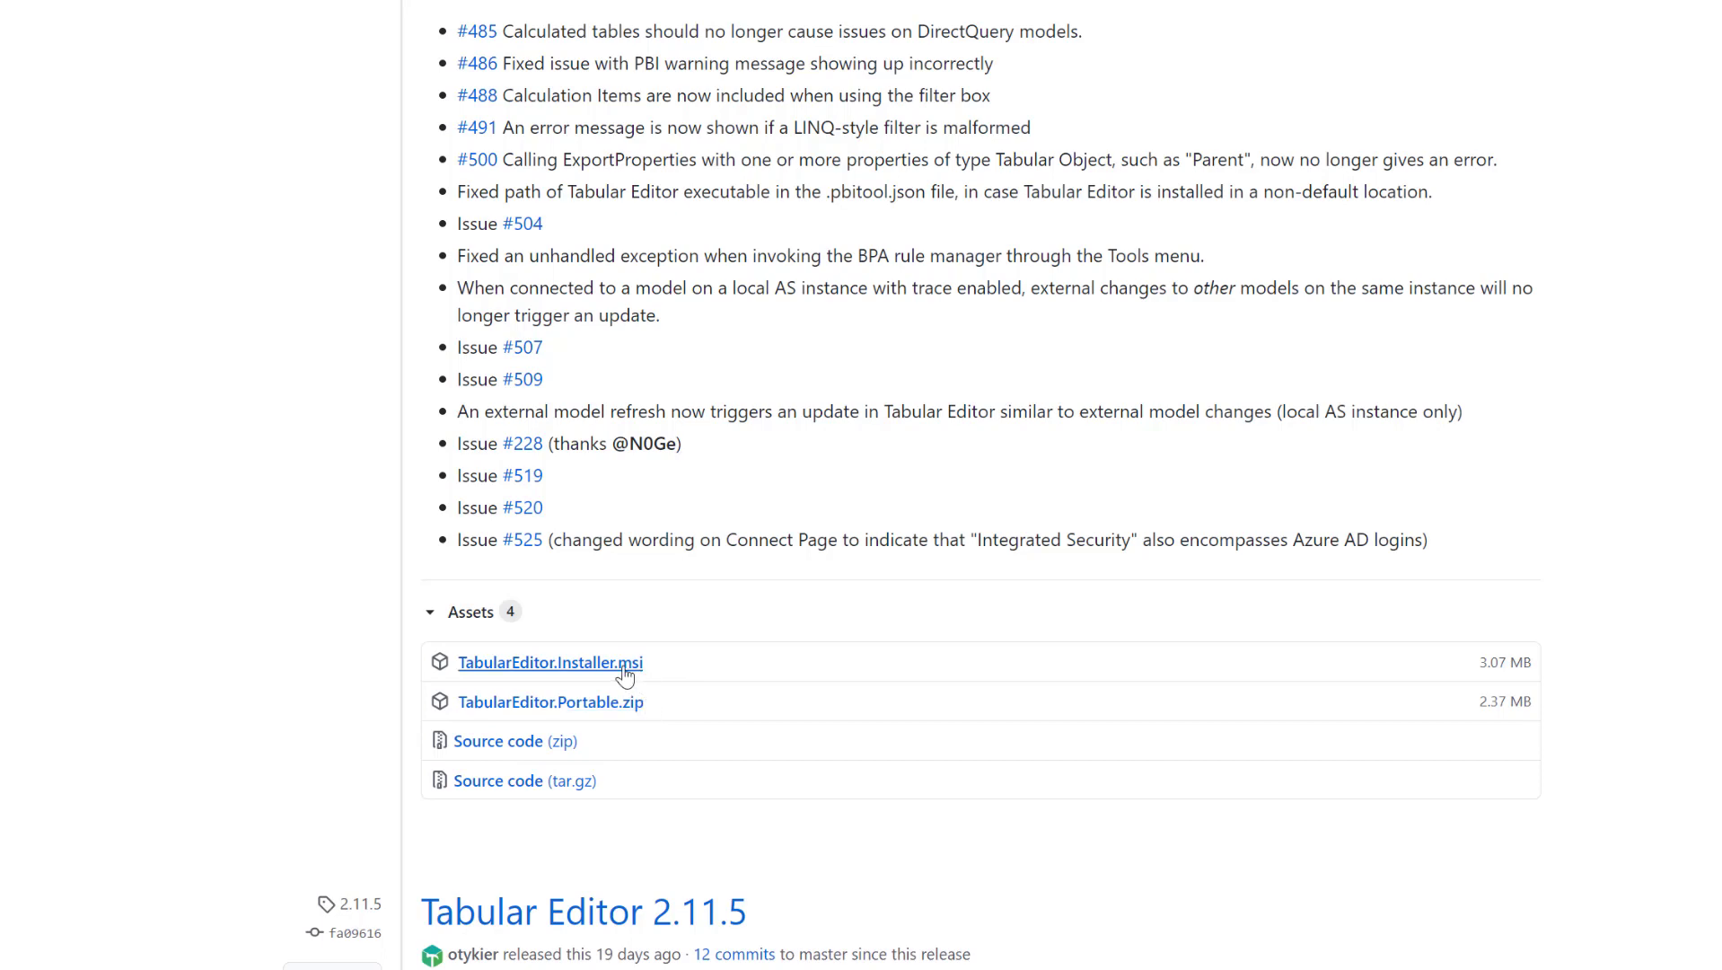